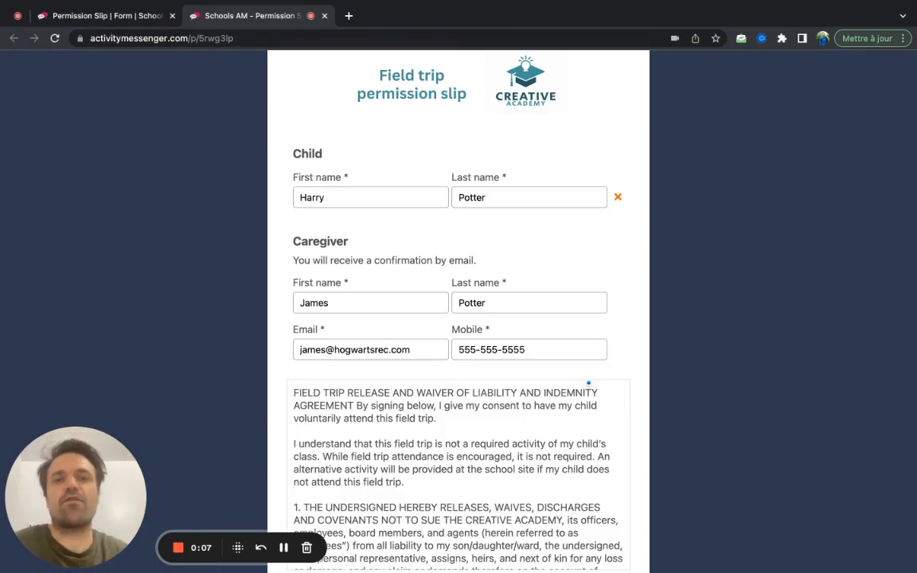
{"action": "mouse_move", "coordinate": [410, 220]}
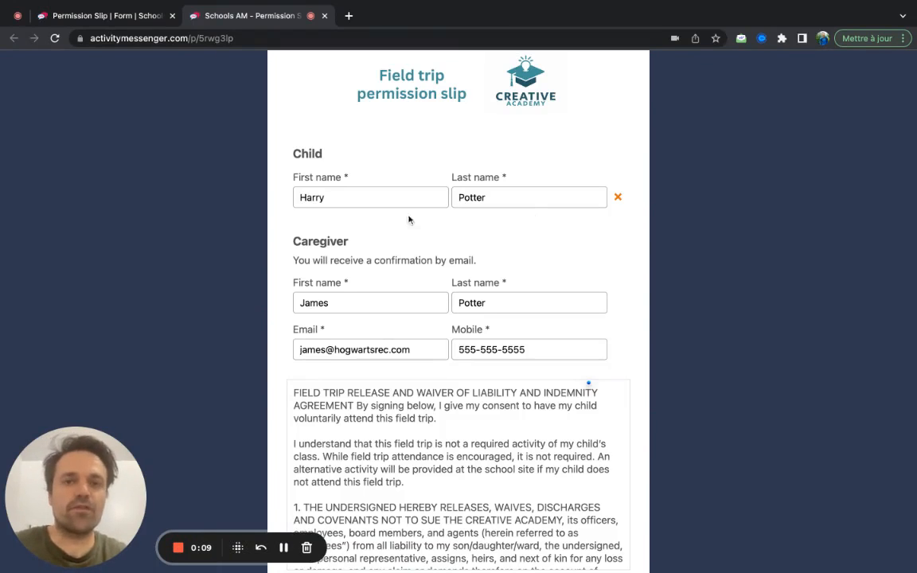
{"action": "mouse_move", "coordinate": [599, 151]}
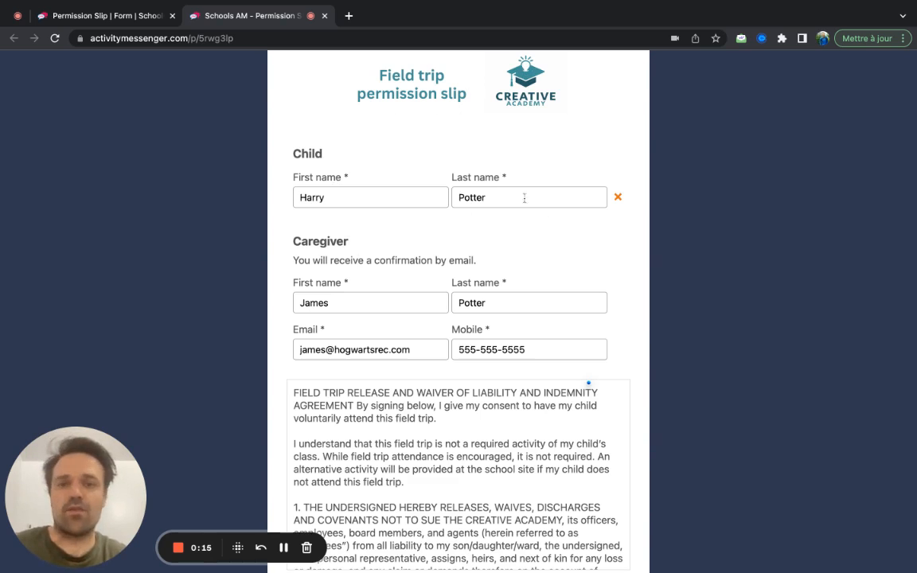
Scroll through the field trip waiver, accept it, and draw a signature in the signature box
{"action": "scroll", "scroll_direction": "down", "scroll_amount": 3}
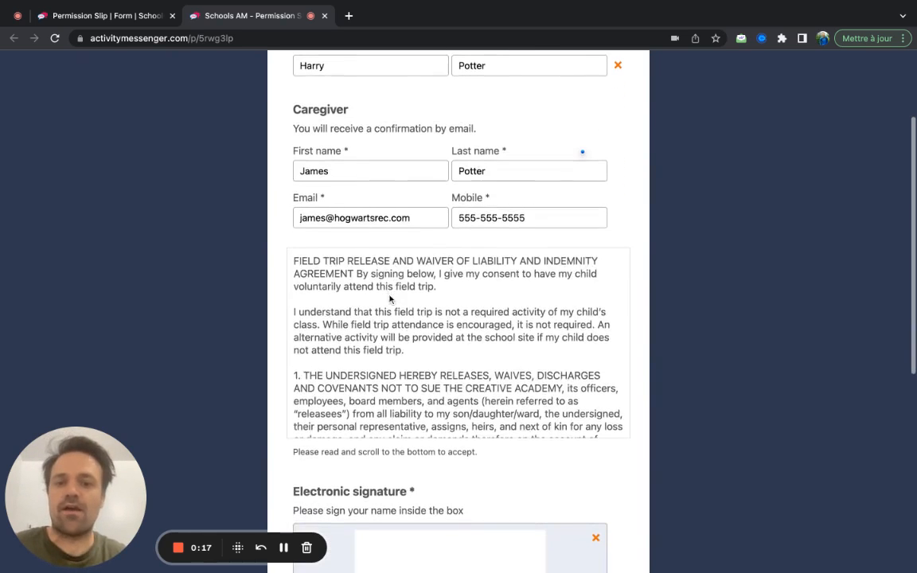
{"action": "scroll", "scroll_direction": "down", "scroll_amount": 3}
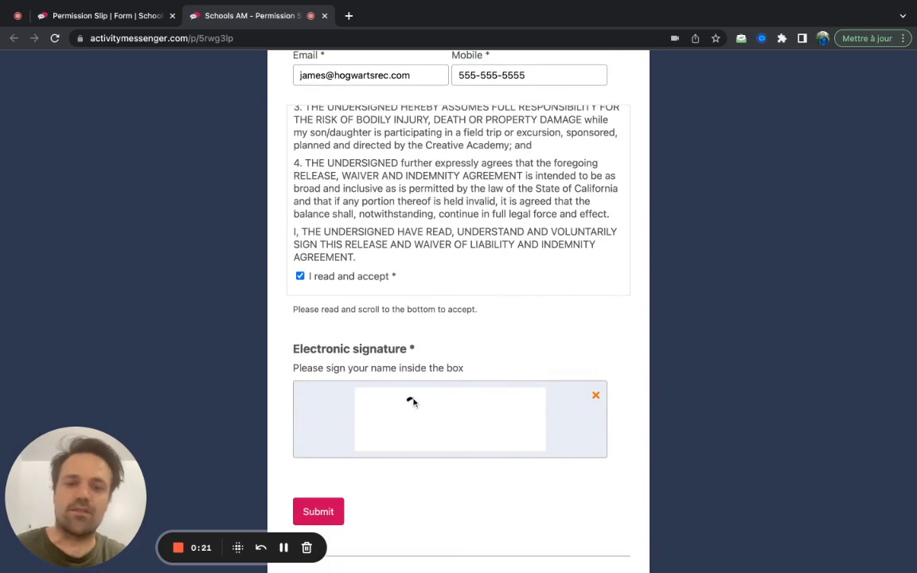
{"action": "left_click_drag", "start_coordinate": [406, 402], "coordinate": [498, 420]}
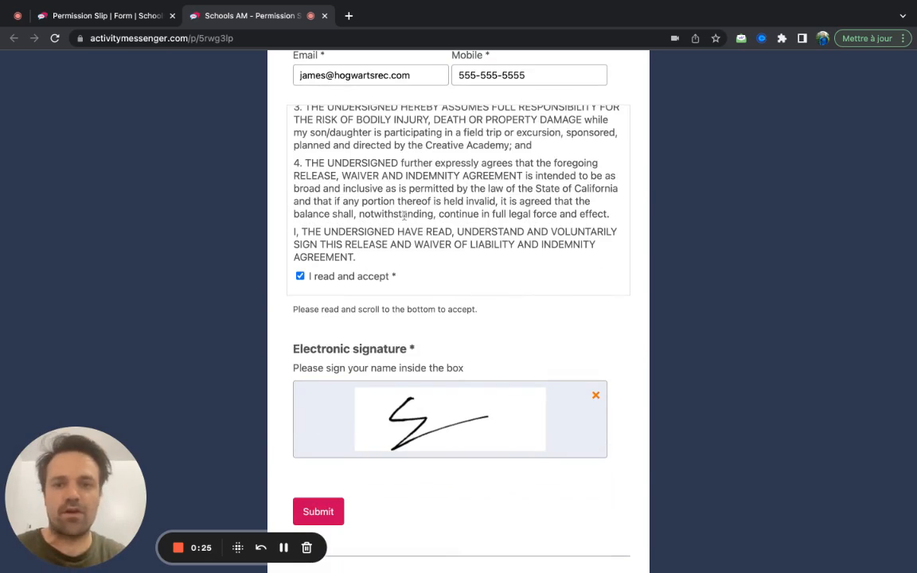
{"action": "mouse_move", "coordinate": [318, 466]}
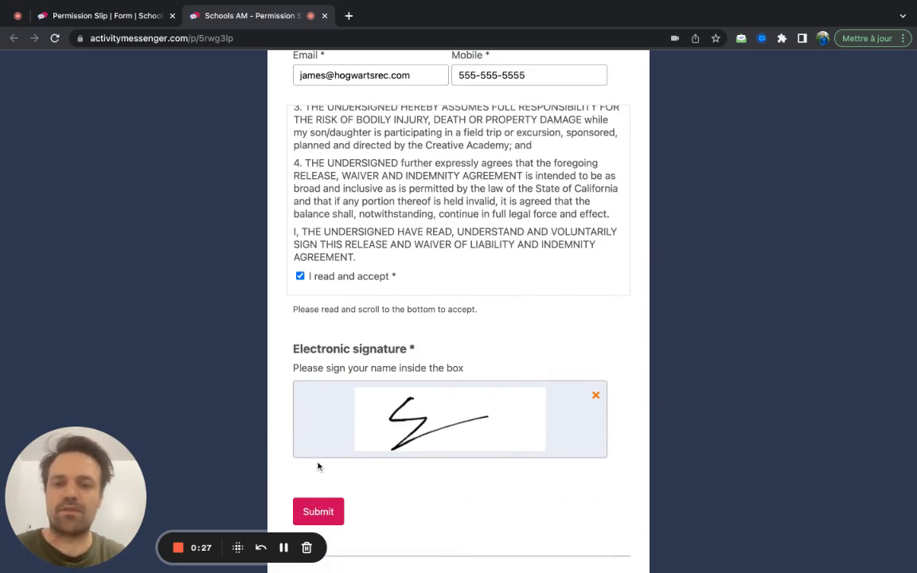
Submit the signed field trip permission slip and wait for the received confirmation
{"action": "left_click", "coordinate": [318, 511]}
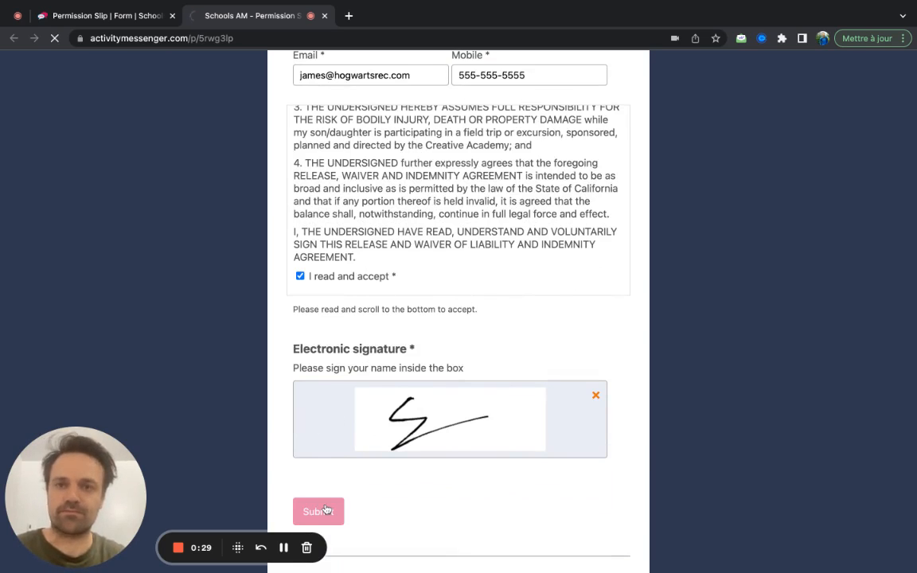
{"action": "left_click", "coordinate": [318, 512]}
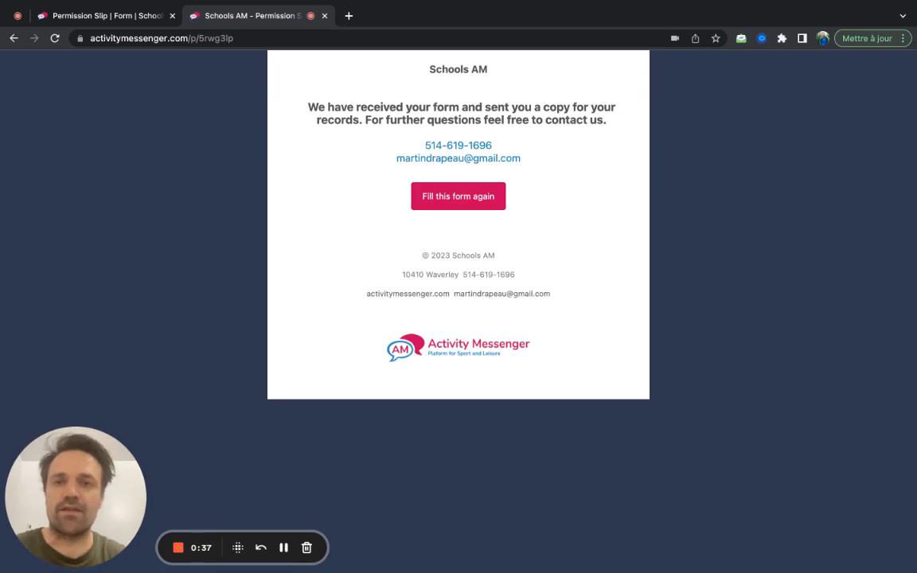
{"action": "mouse_move", "coordinate": [236, 52]}
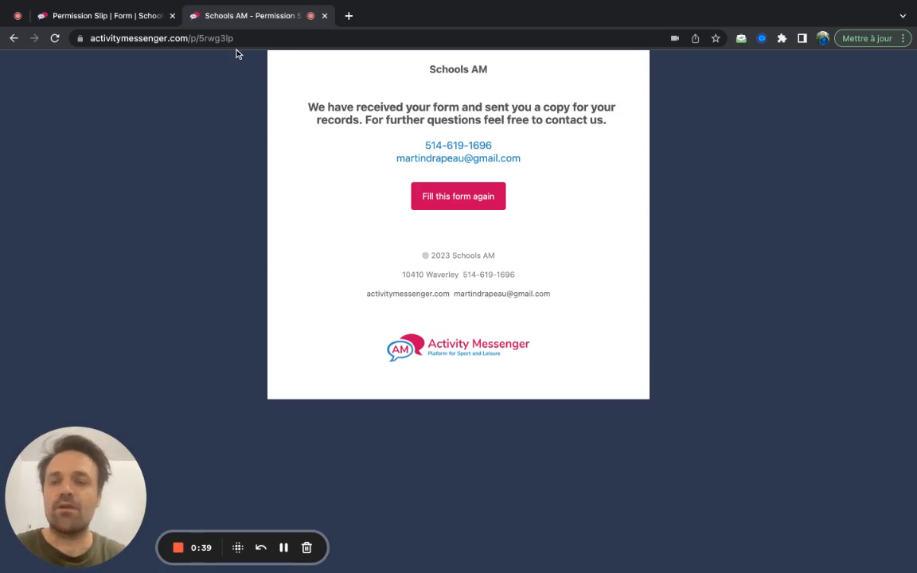
Browse the Permission Slip form's blocks, a block's options menu, and the add-a-new-block question types
{"action": "left_click", "coordinate": [103, 15]}
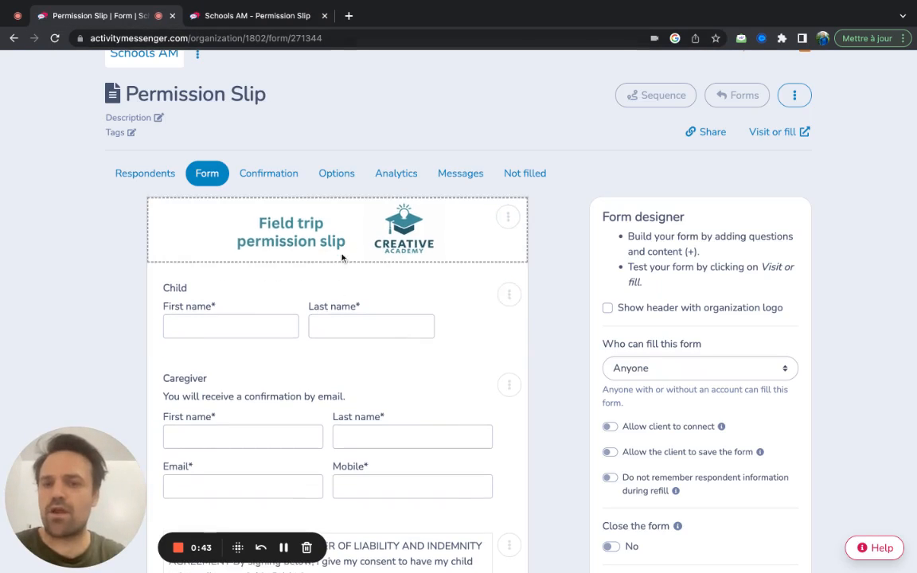
{"action": "scroll", "scroll_direction": "down", "scroll_amount": 3}
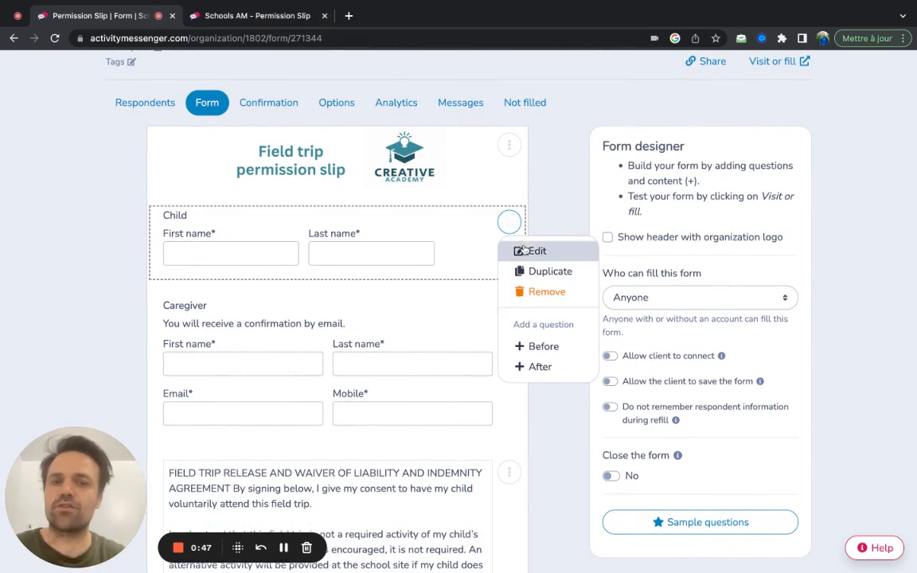
{"action": "left_click", "coordinate": [538, 251]}
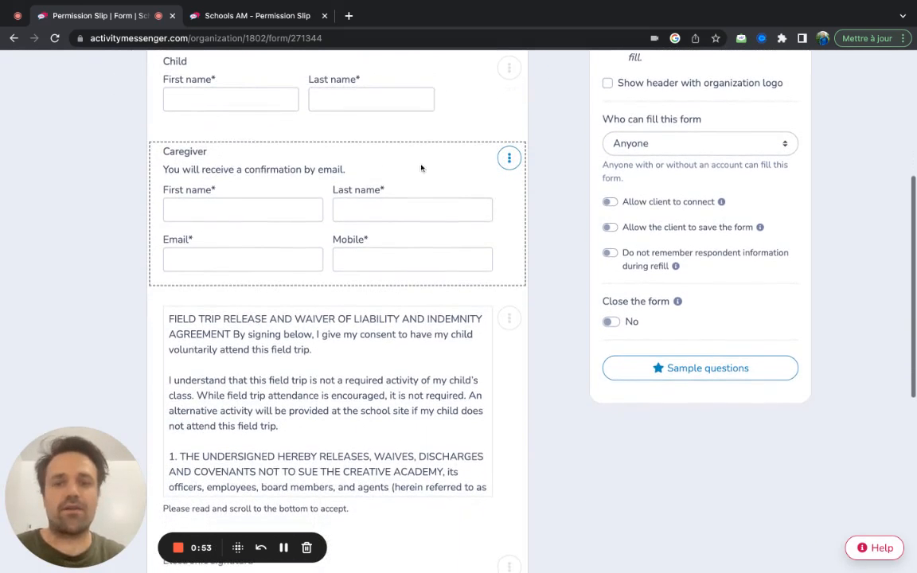
{"action": "scroll", "scroll_direction": "down", "scroll_amount": 3}
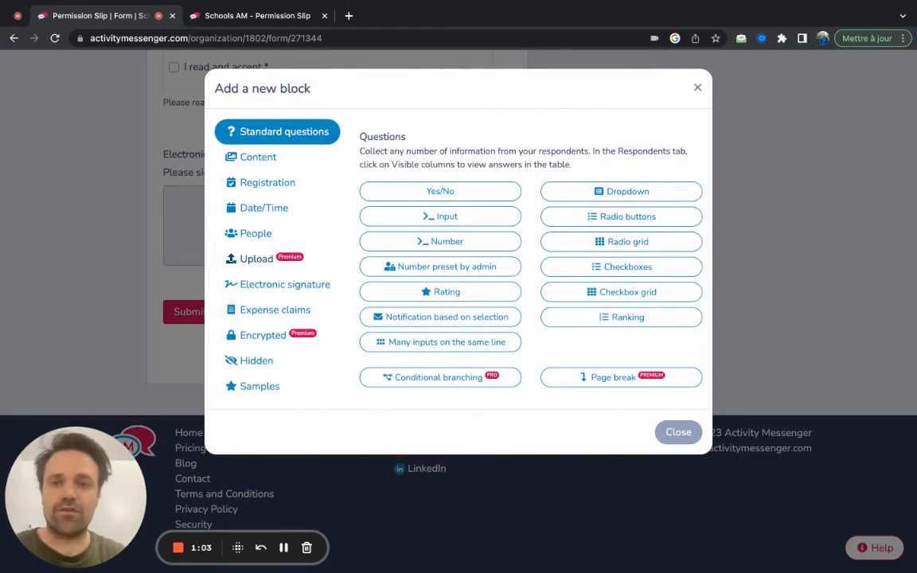
{"action": "left_click", "coordinate": [256, 233]}
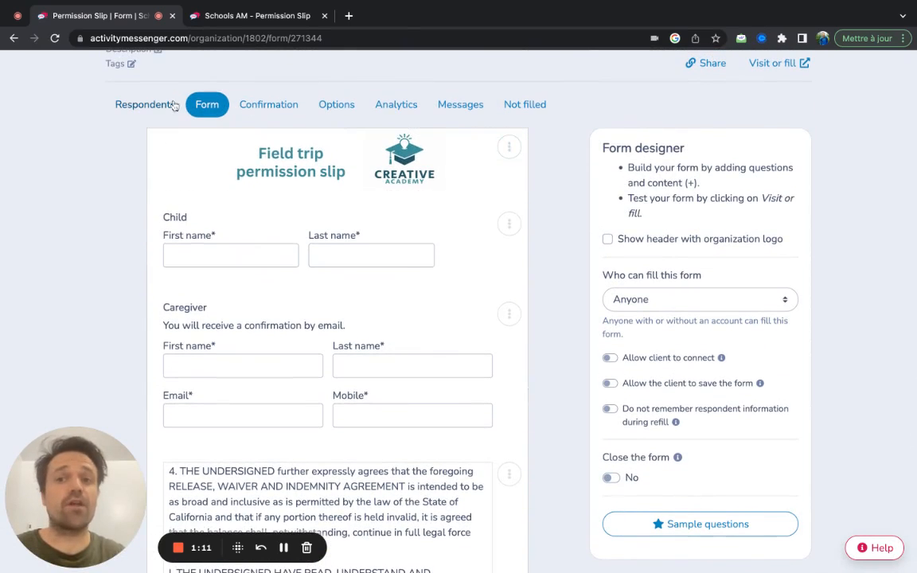
Open the single respondent's signed PDF from the Respondents tab, scroll it, and return
{"action": "left_click", "coordinate": [145, 104]}
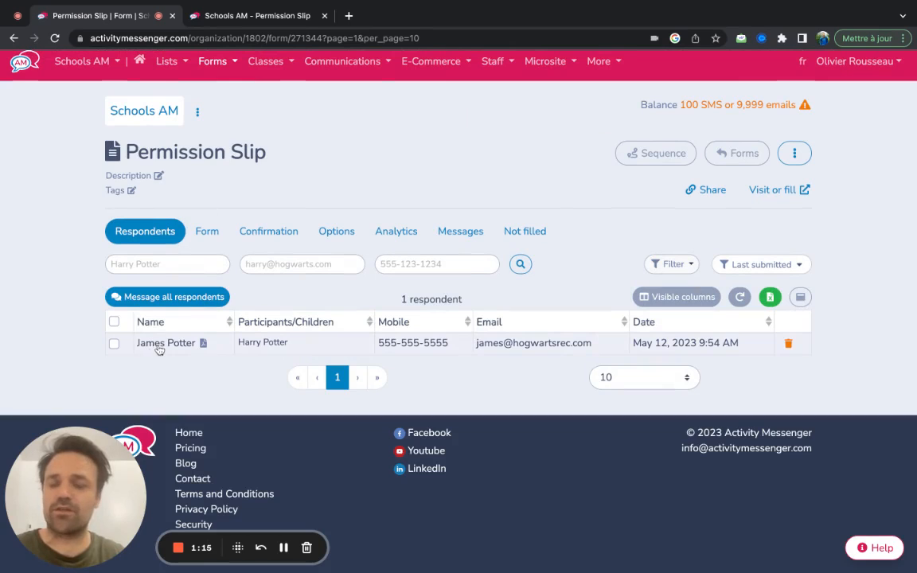
{"action": "left_click", "coordinate": [166, 342]}
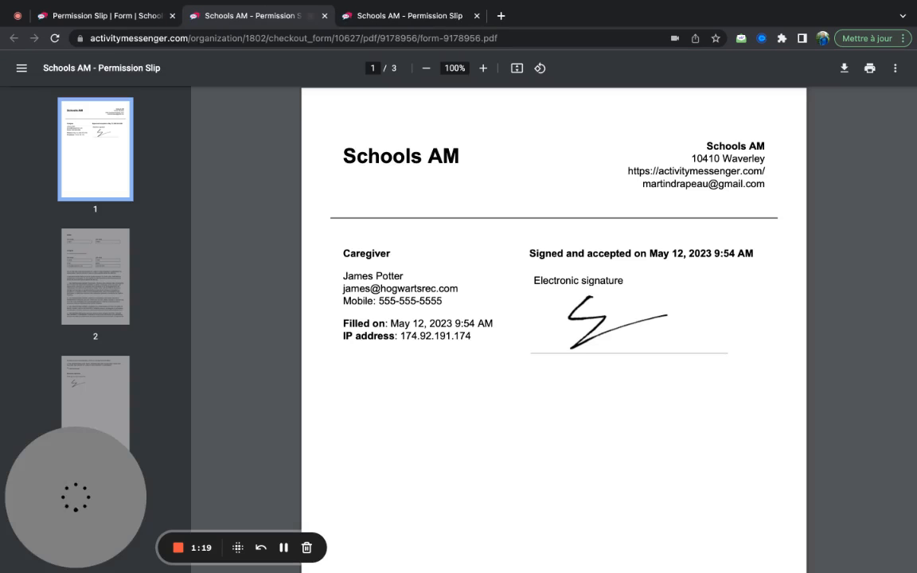
{"action": "scroll", "scroll_direction": "down", "scroll_amount": 3}
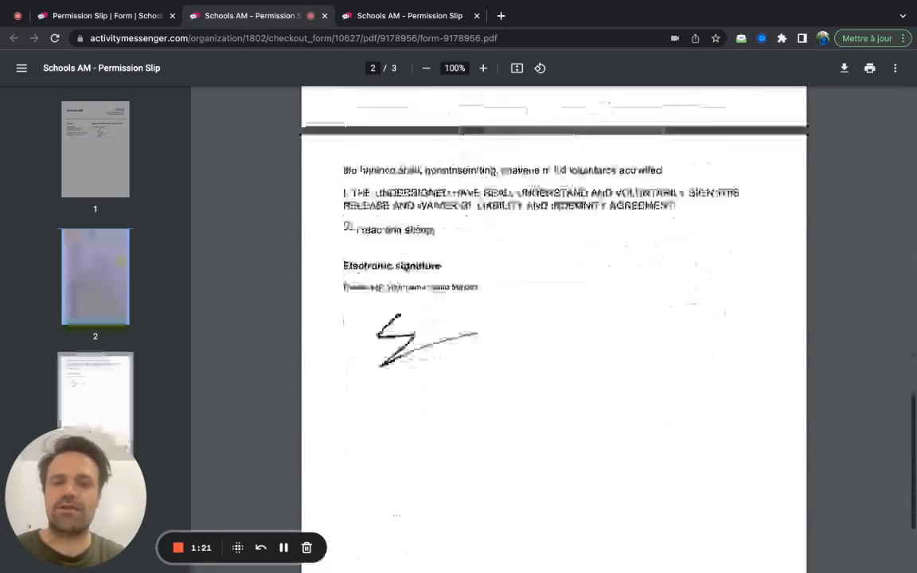
{"action": "left_click", "coordinate": [104, 15]}
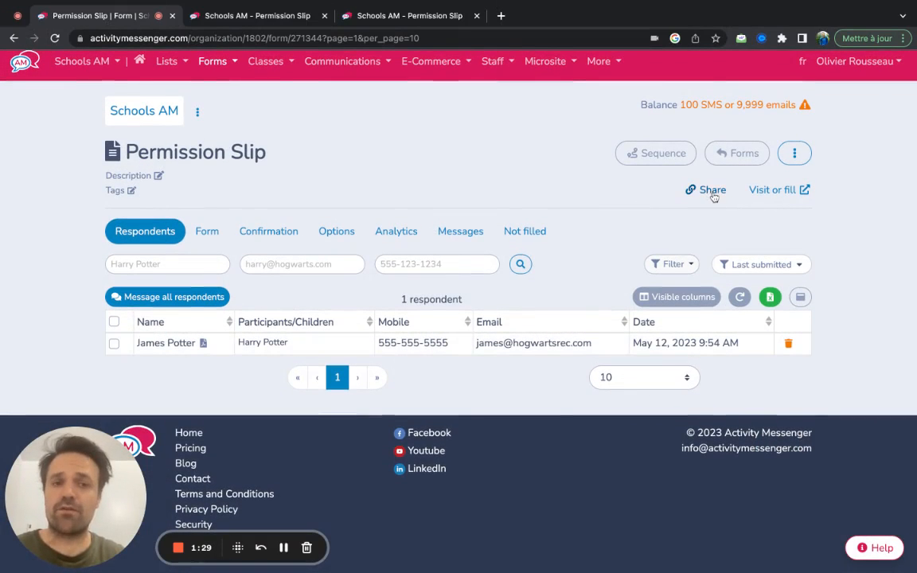
View the Share the form options (link, social media, embedding, QR code), then close them
{"action": "left_click", "coordinate": [706, 190]}
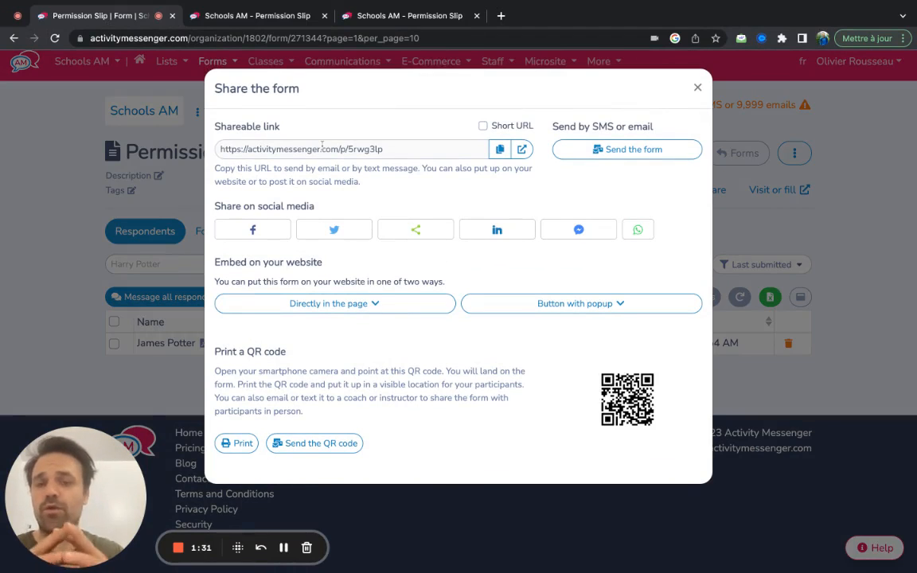
{"action": "mouse_move", "coordinate": [697, 391]}
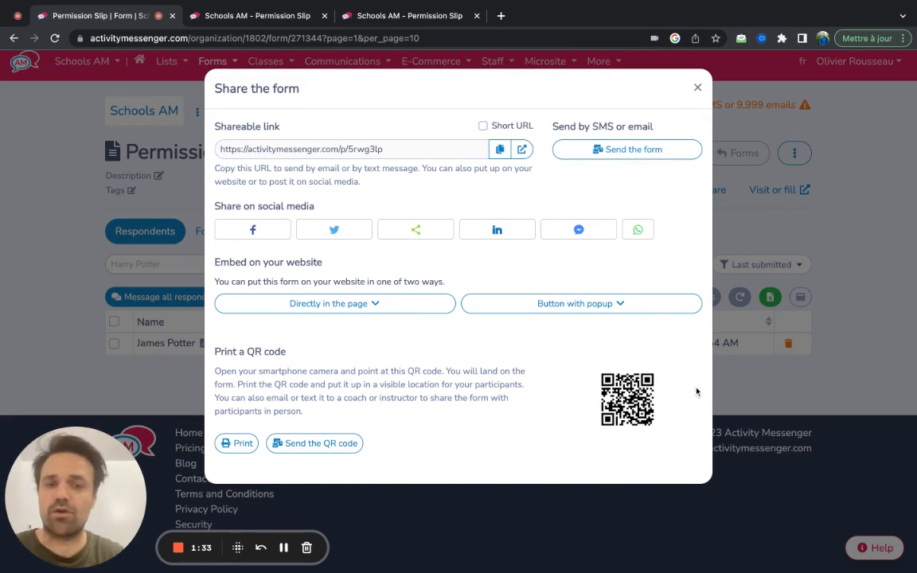
{"action": "mouse_move", "coordinate": [665, 398]}
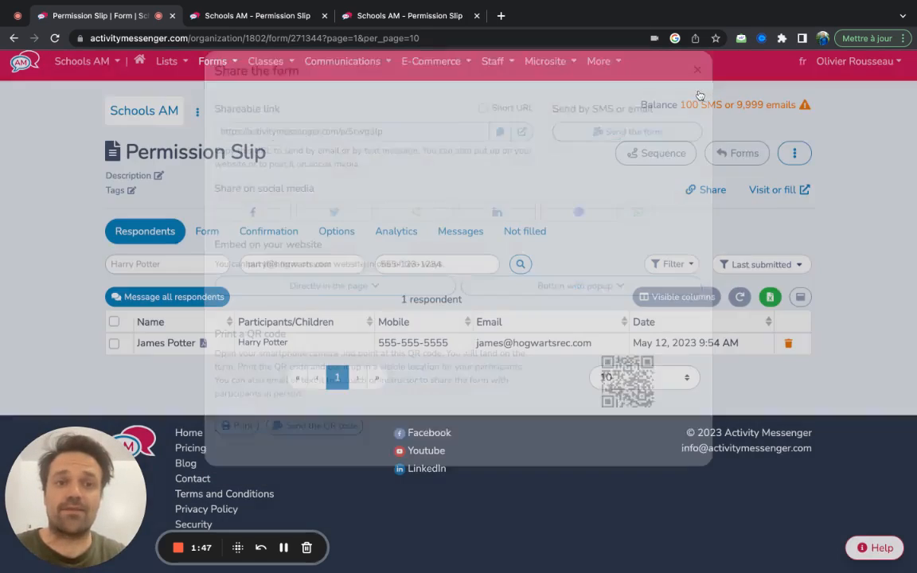
{"action": "left_click", "coordinate": [697, 70]}
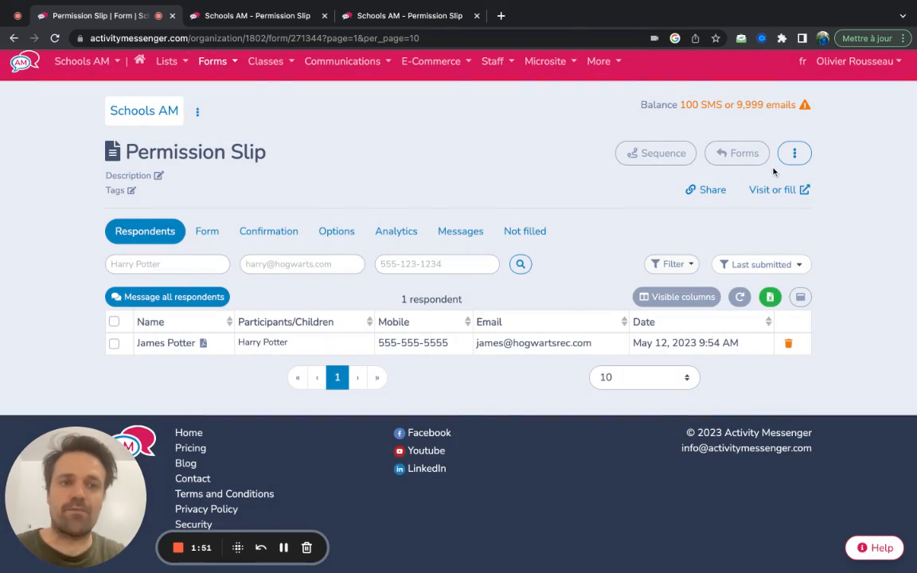
{"action": "mouse_move", "coordinate": [704, 195]}
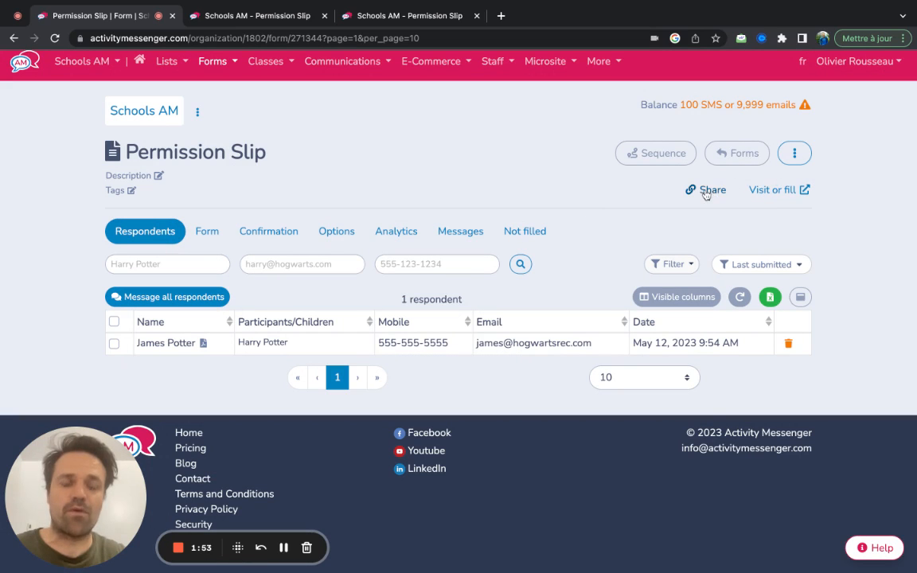
Send the form to Students (8), limited to people who have never filled it
{"action": "left_click", "coordinate": [167, 297]}
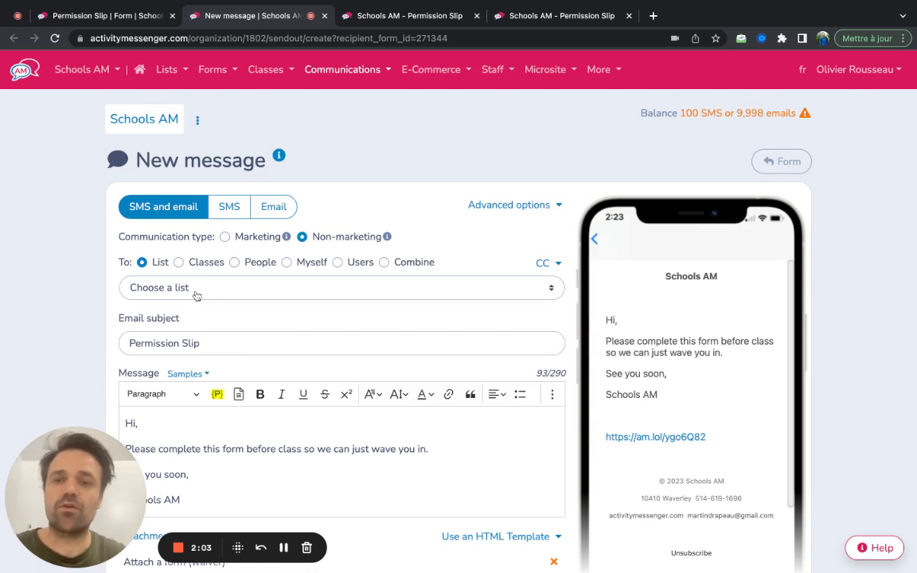
{"action": "left_click", "coordinate": [341, 288]}
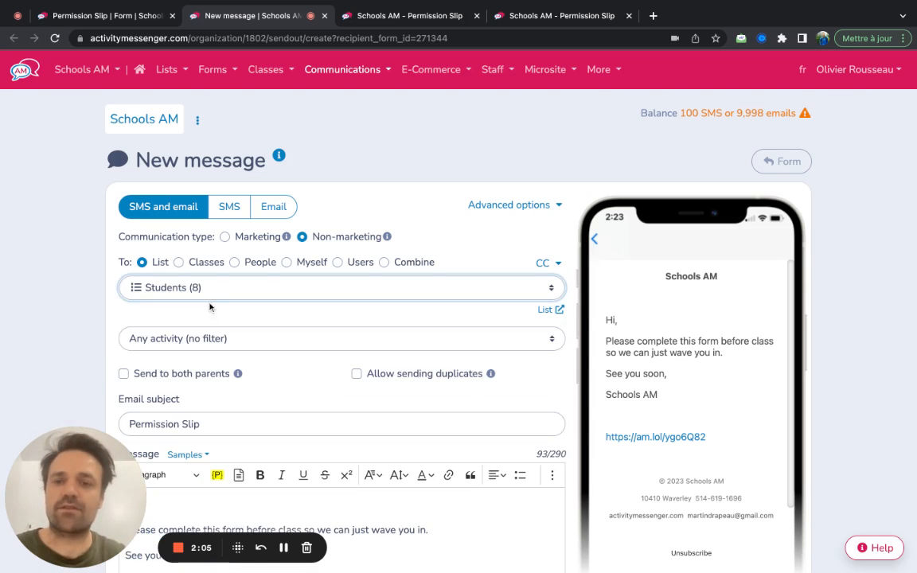
{"action": "scroll", "scroll_direction": "down", "scroll_amount": 3}
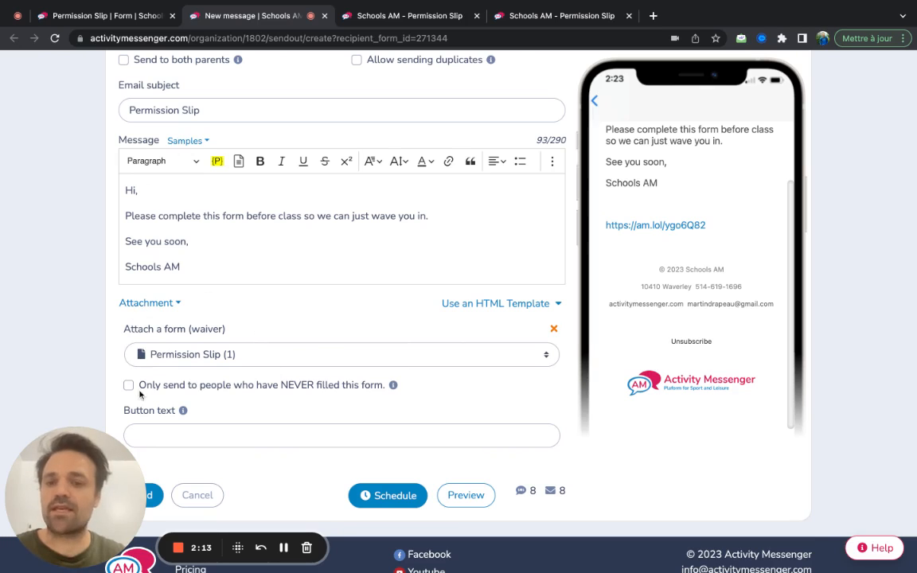
{"action": "left_click", "coordinate": [128, 385]}
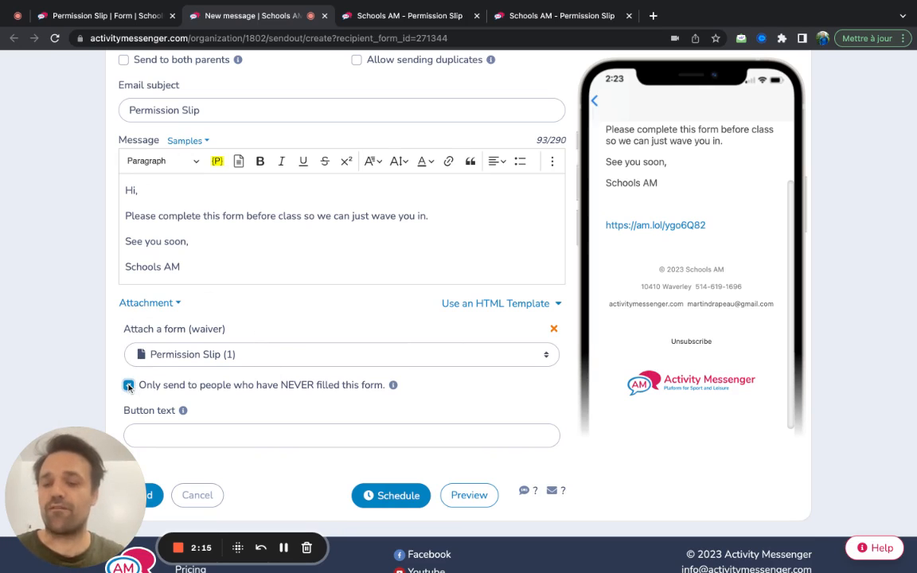
{"action": "left_click", "coordinate": [128, 385]}
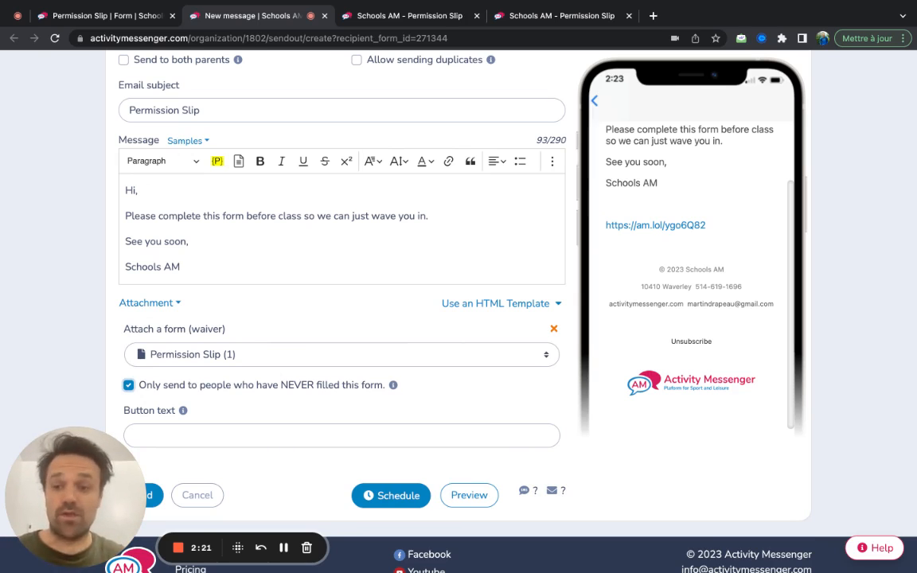
{"action": "scroll", "scroll_direction": "down", "scroll_amount": 3}
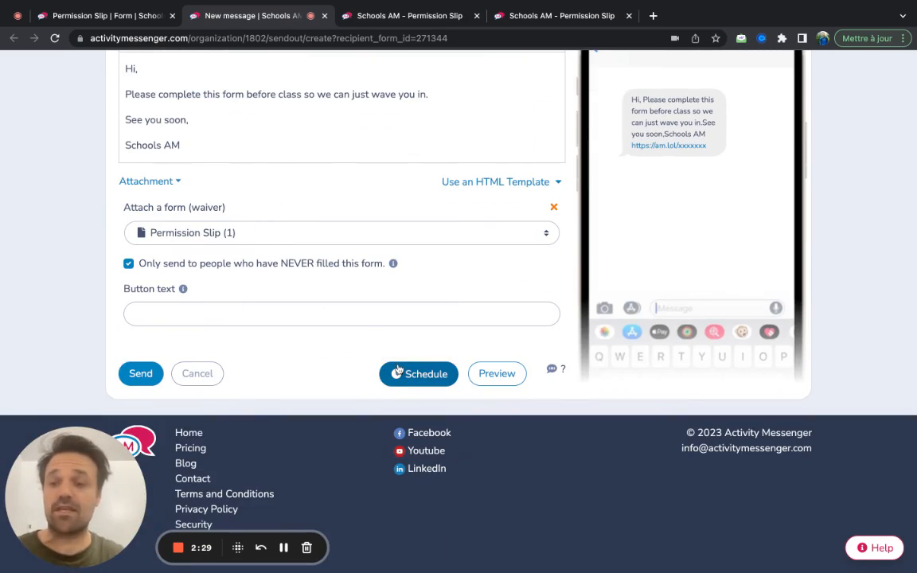
Schedule the reminder one week later, for May 19, 2023 at 10:00 AM
{"action": "left_click", "coordinate": [419, 374]}
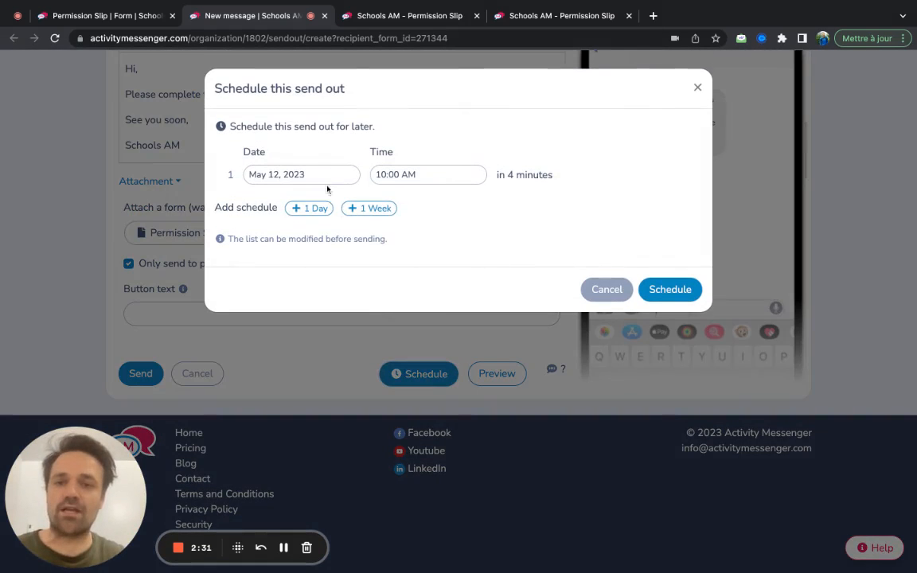
{"action": "left_click", "coordinate": [369, 208]}
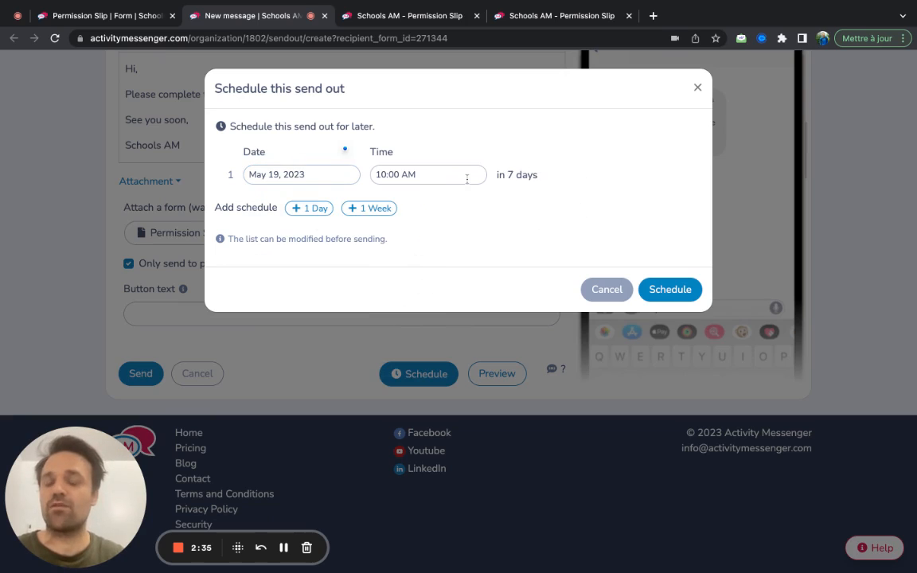
{"action": "mouse_move", "coordinate": [467, 179]}
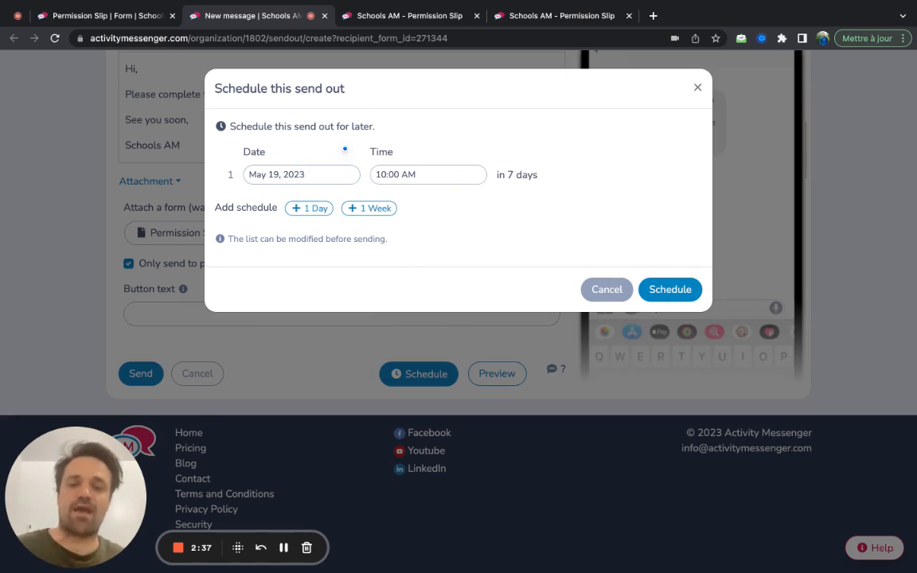
{"action": "left_click", "coordinate": [698, 88]}
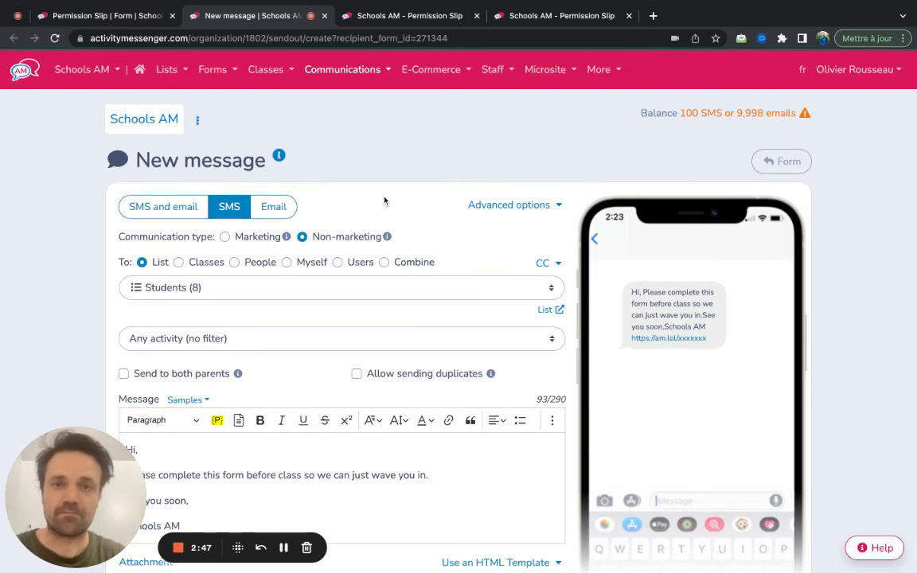
Switch back to the Permission Slip form tab showing its one-submission respondents list
{"action": "left_click", "coordinate": [96, 15]}
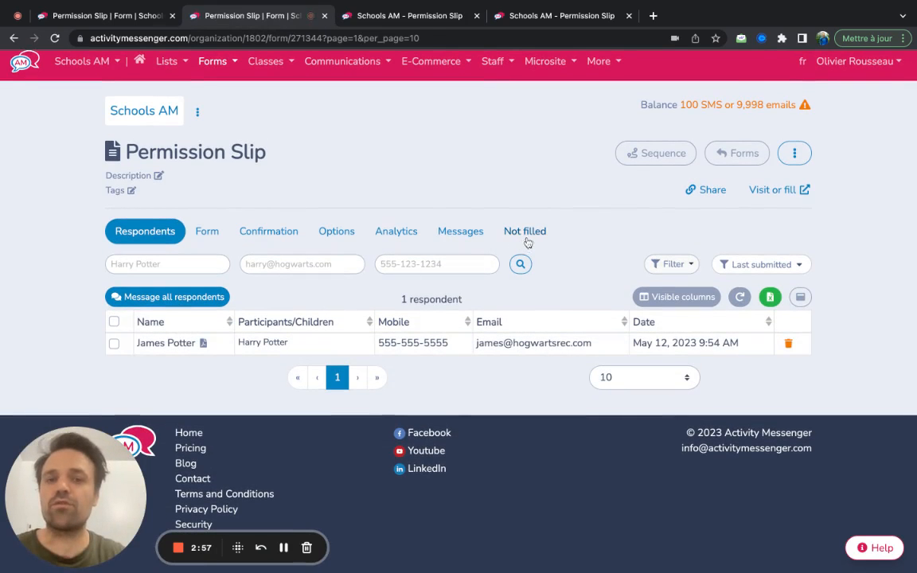
{"action": "left_click", "coordinate": [525, 231]}
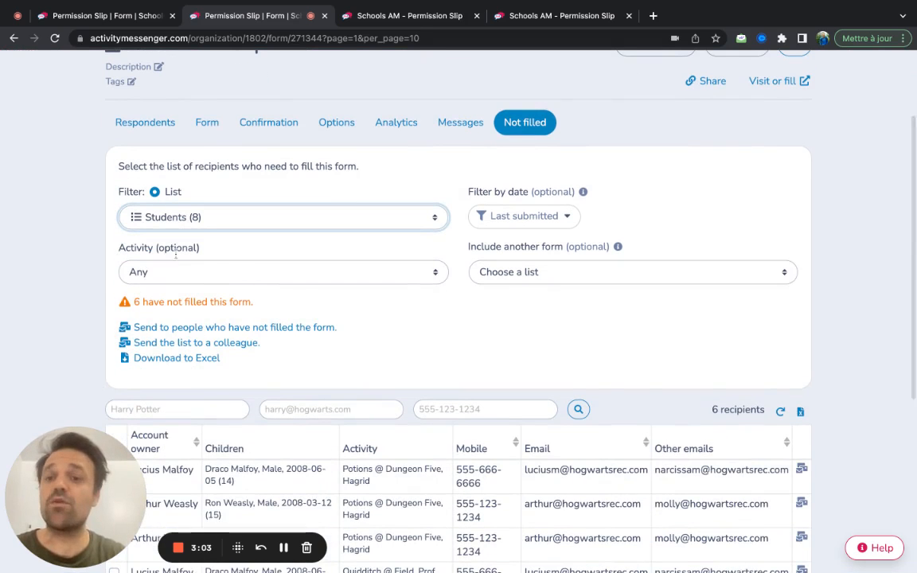
{"action": "scroll", "scroll_direction": "down", "scroll_amount": 3}
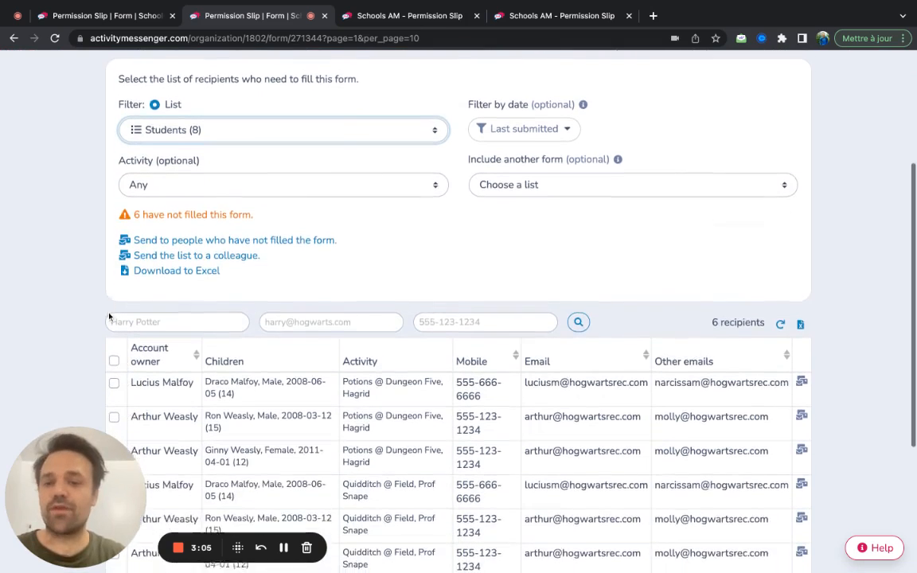
{"action": "scroll", "scroll_direction": "down", "scroll_amount": 3}
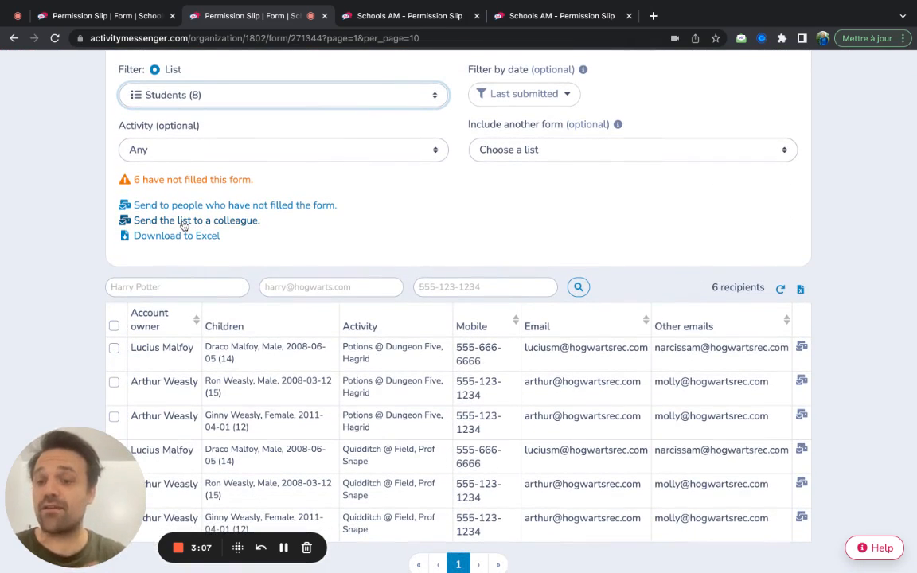
{"action": "mouse_move", "coordinate": [209, 226]}
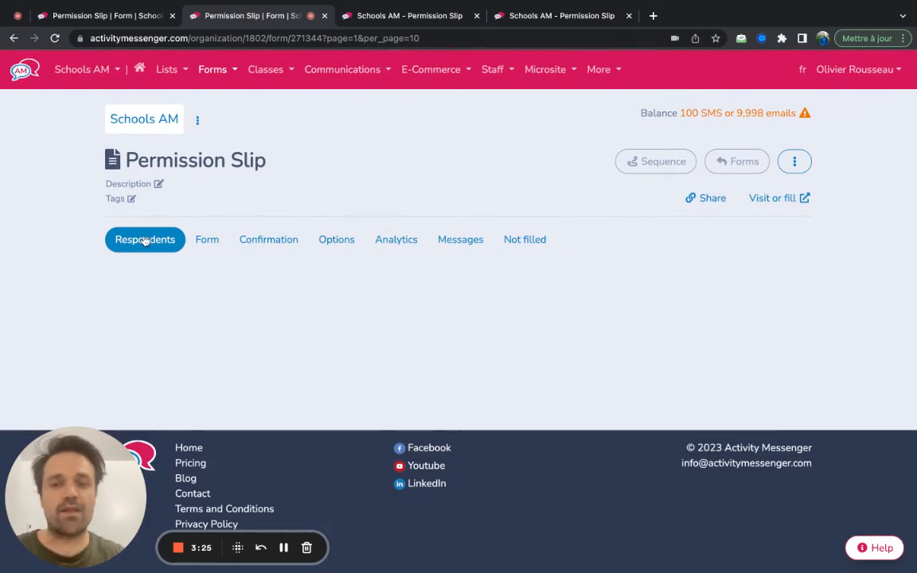
{"action": "left_click", "coordinate": [145, 239]}
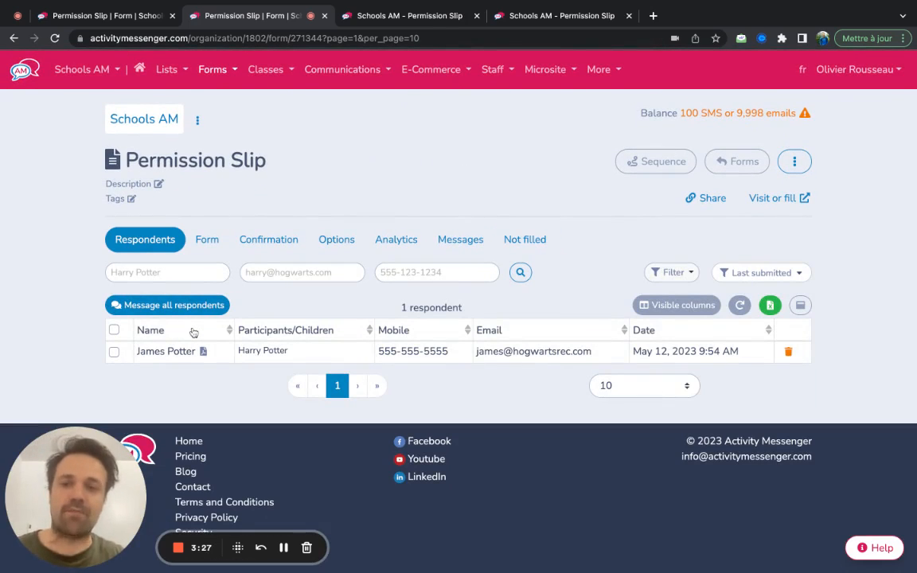